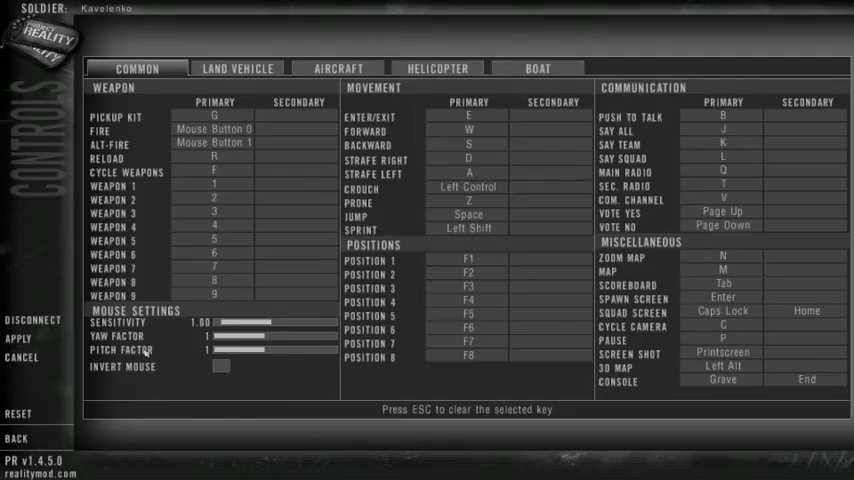
Show the helicopter control bindings, with mouse pitch/roll and sensitivity 3.00
left_click(437, 68)
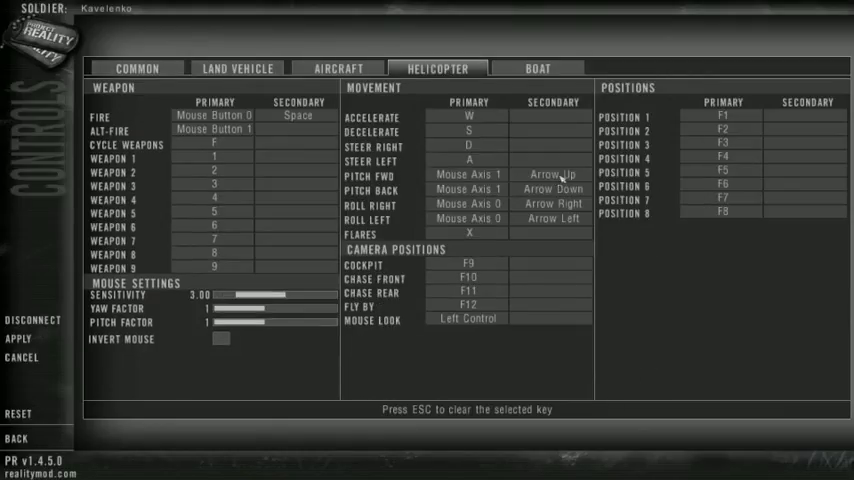
mouse_move(580, 140)
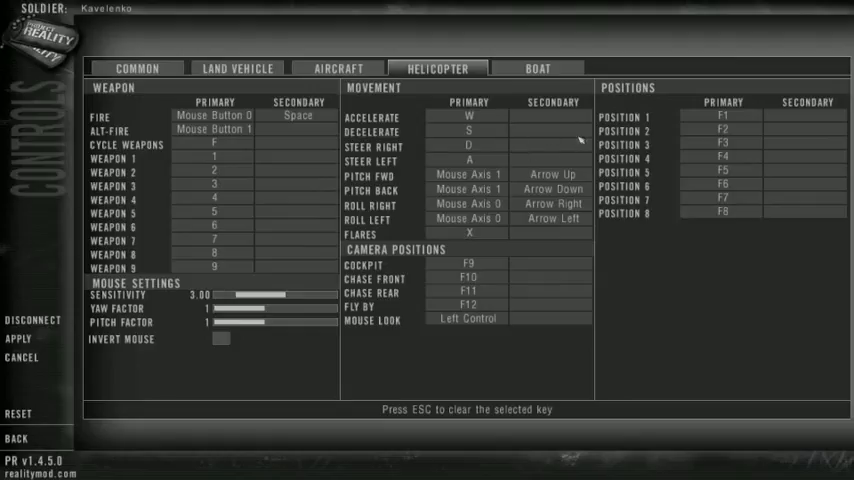
mouse_move(568, 303)
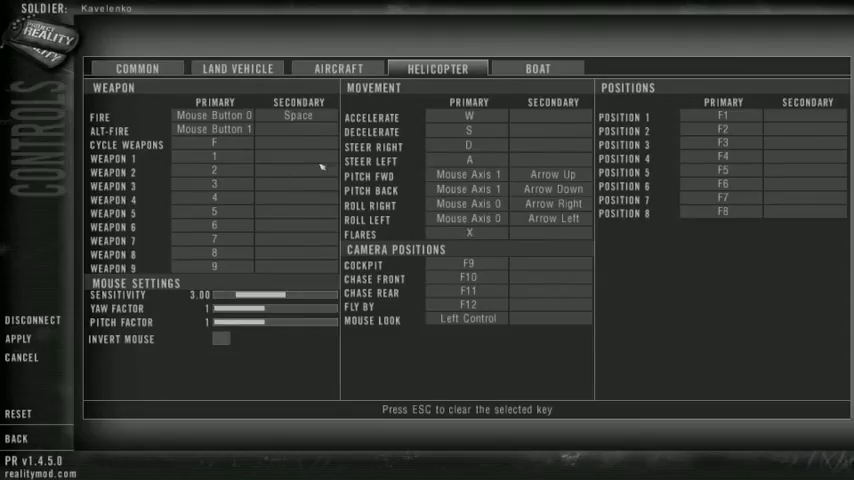
mouse_move(275, 234)
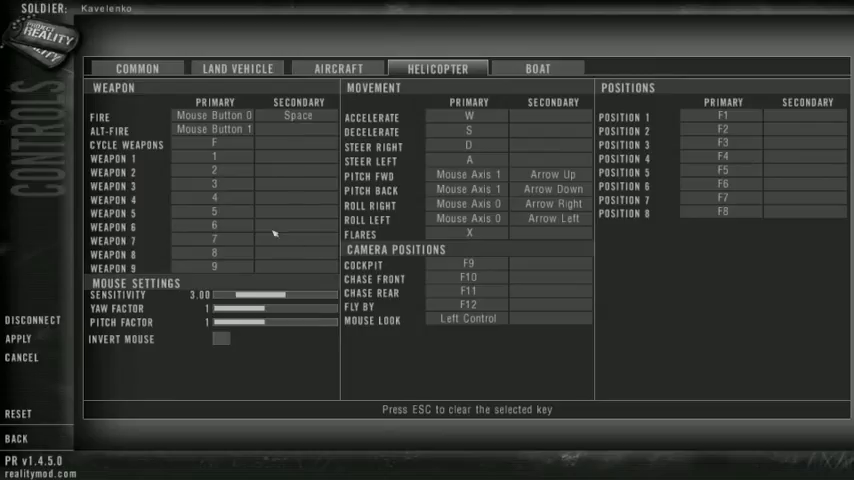
mouse_move(462, 157)
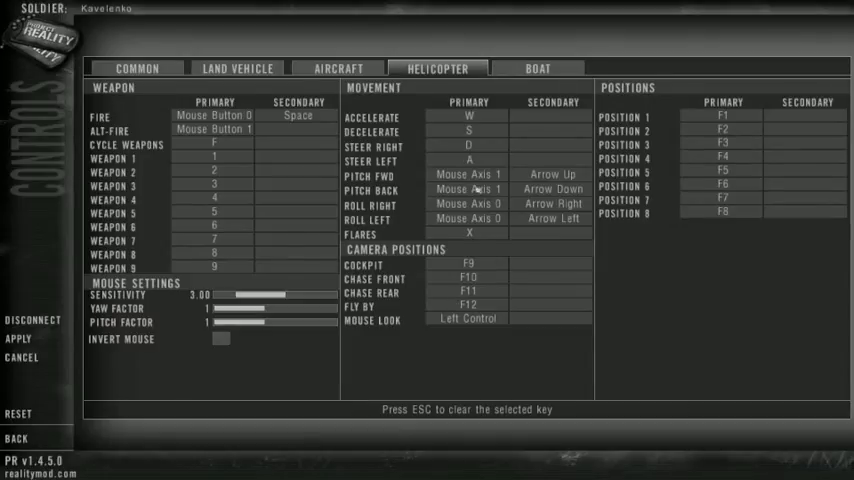
mouse_move(521, 151)
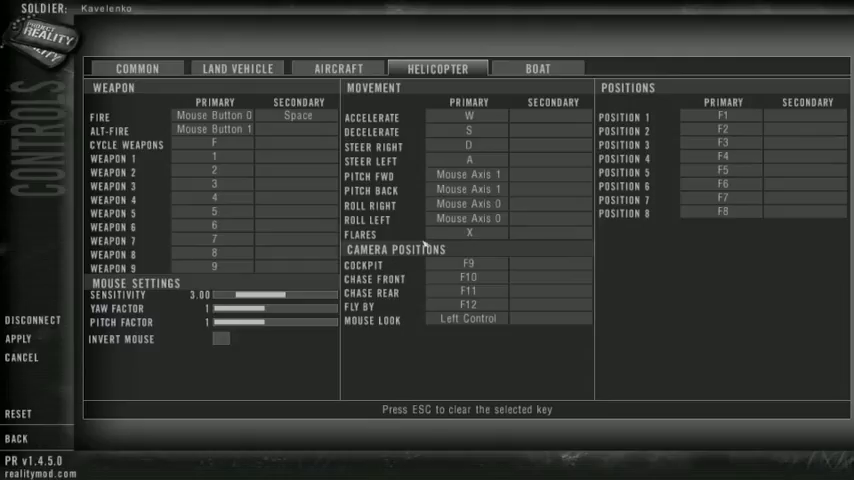
mouse_move(539, 147)
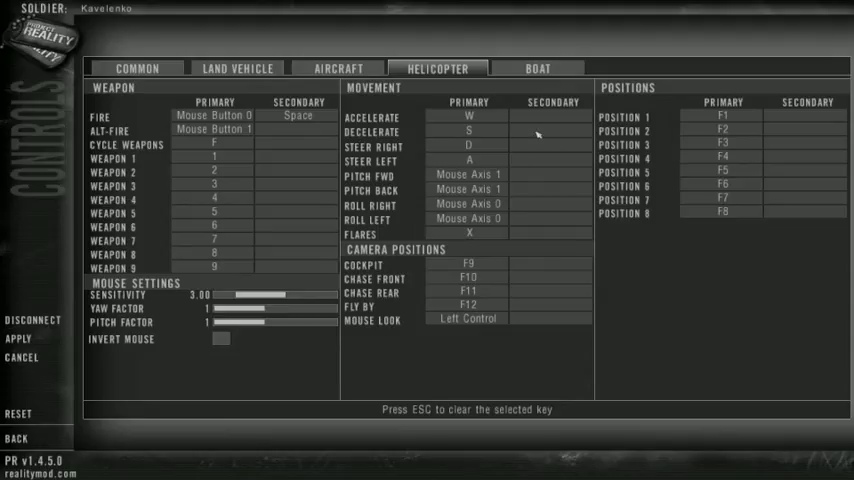
mouse_move(538, 134)
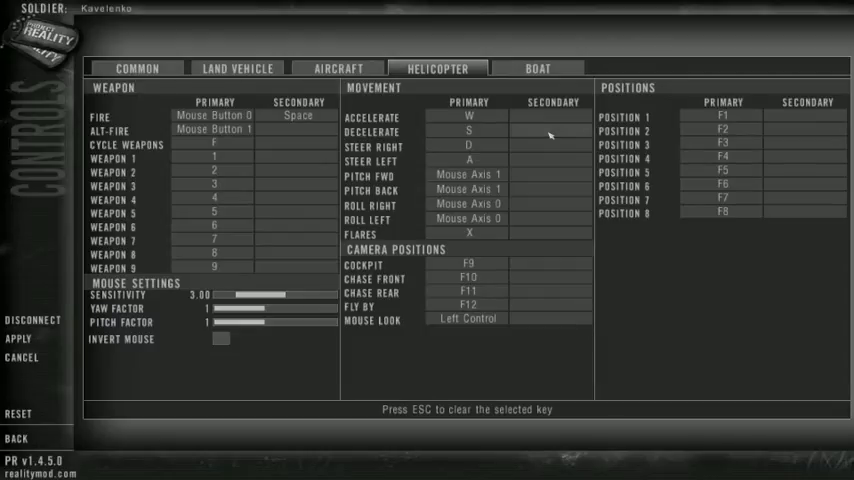
Start binding a joystick axis to the helicopter Accelerate secondary slot
left_click(553, 131)
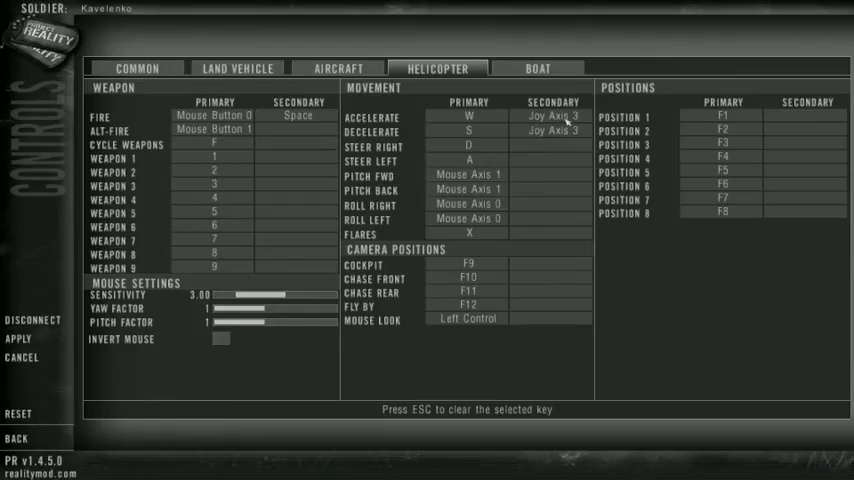
mouse_move(565, 120)
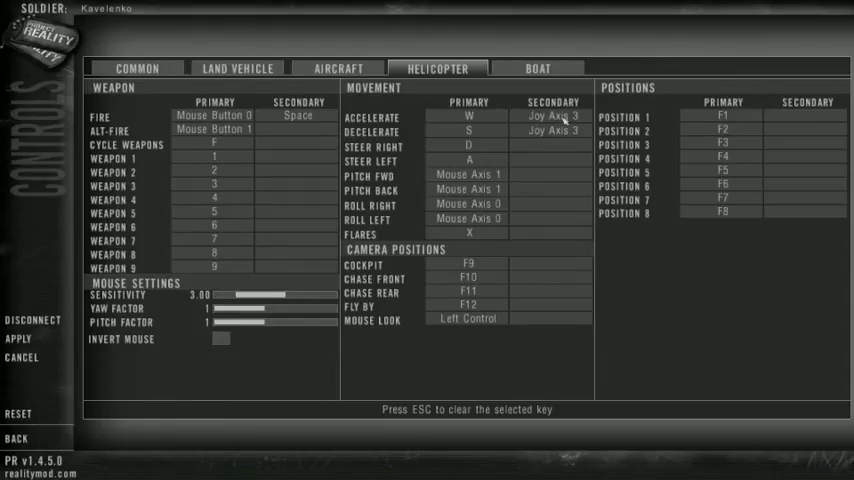
mouse_move(558, 150)
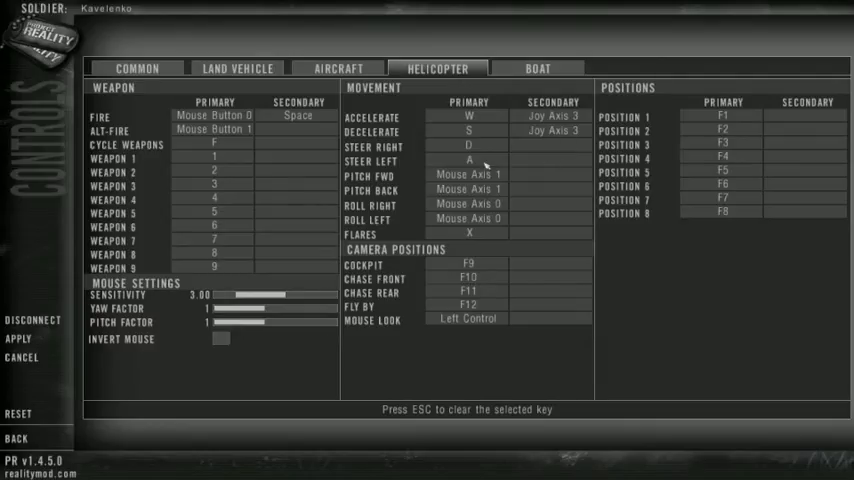
mouse_move(545, 162)
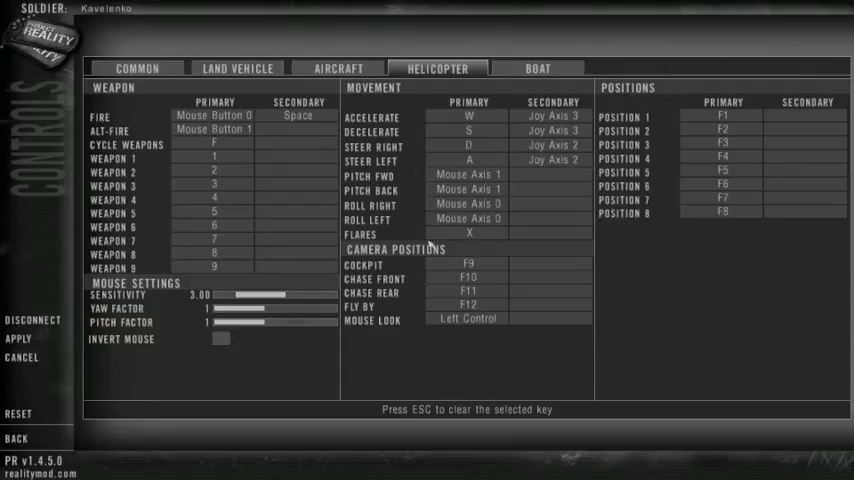
mouse_move(543, 194)
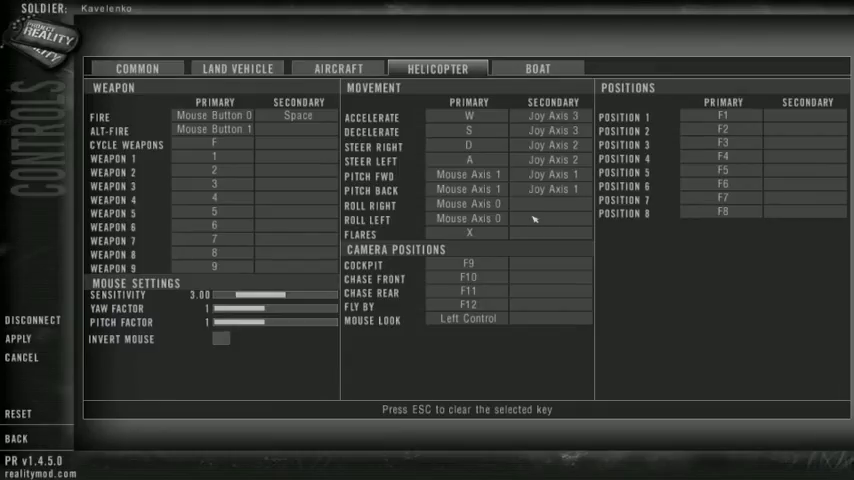
mouse_move(551, 219)
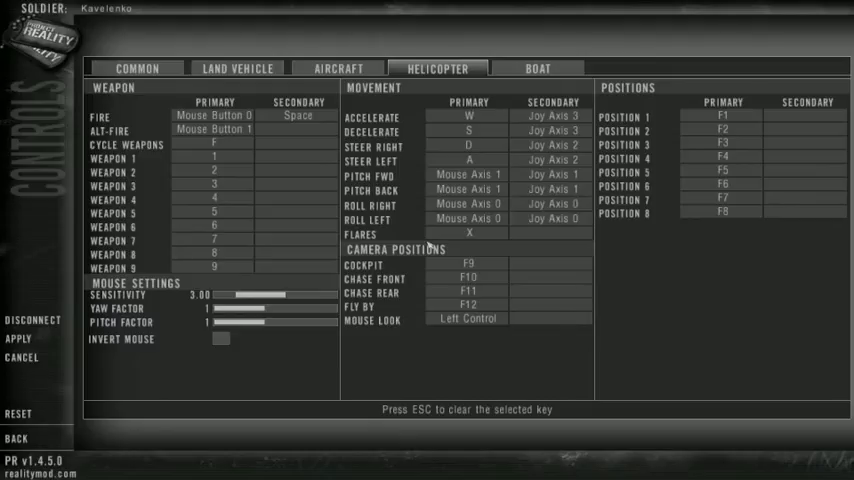
mouse_move(565, 243)
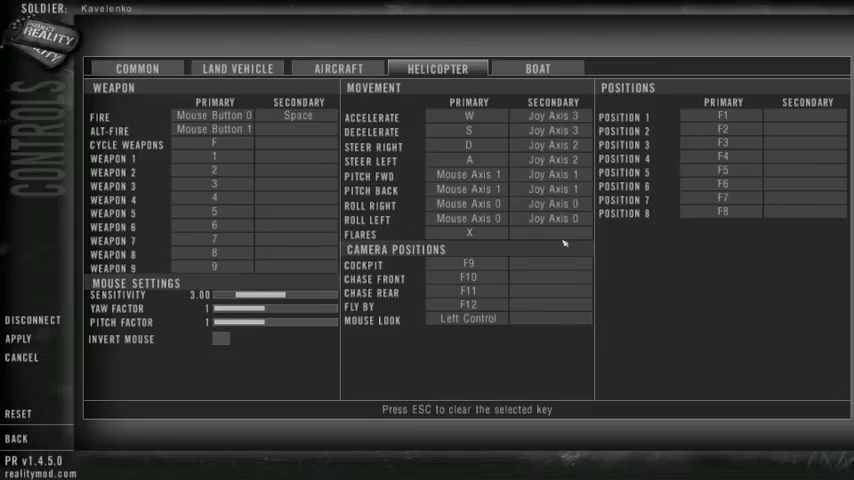
mouse_move(563, 240)
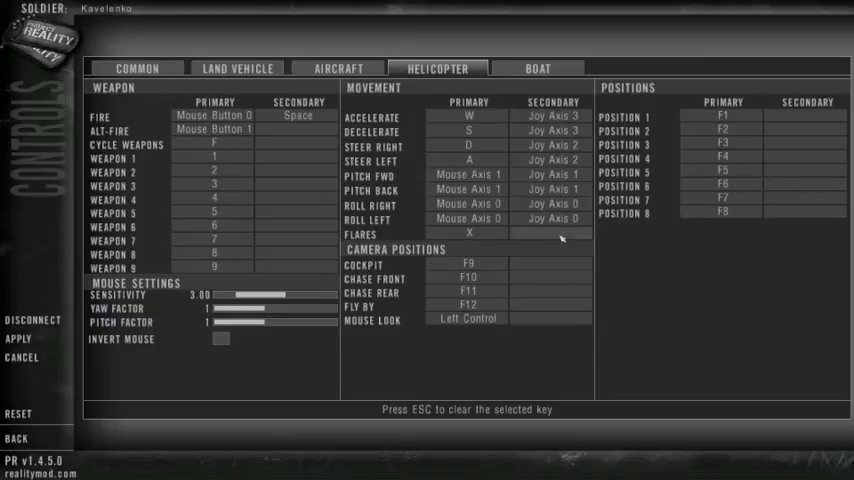
Start binding a joystick button to the helicopter Flares secondary slot
left_click(552, 233)
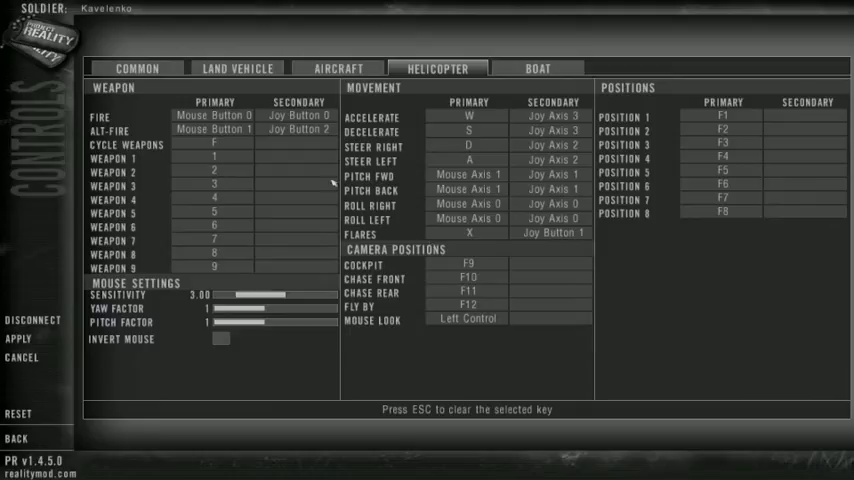
mouse_move(318, 161)
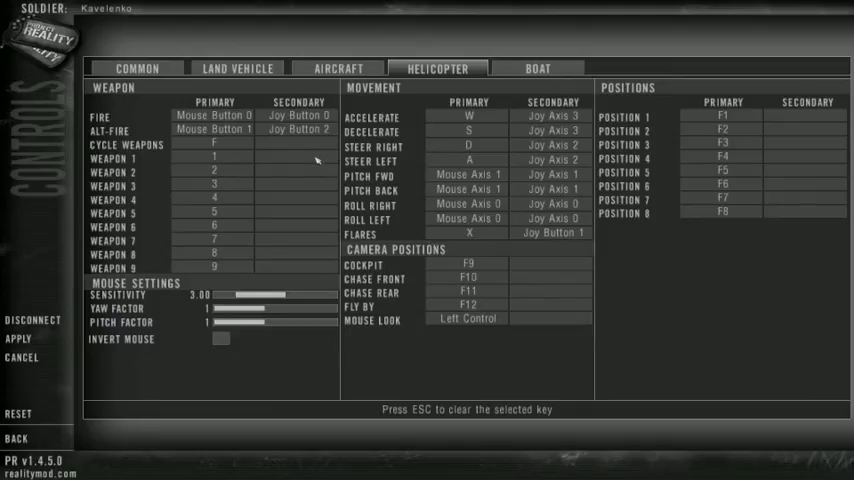
mouse_move(291, 168)
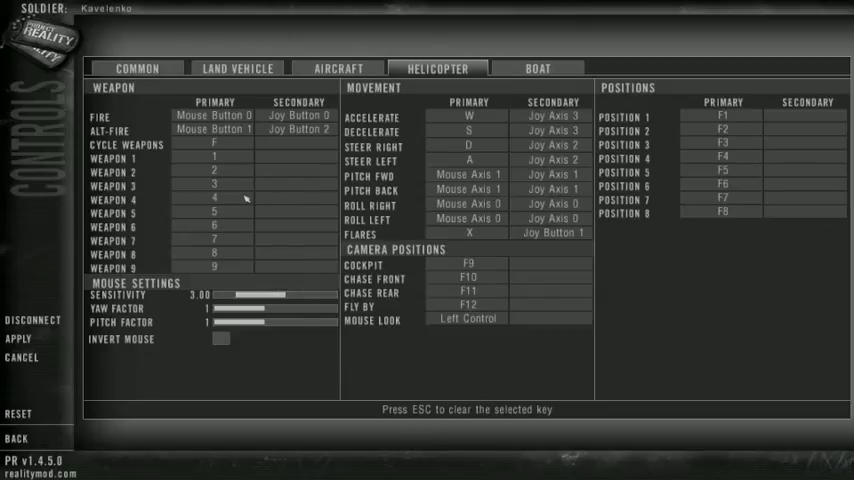
mouse_move(257, 263)
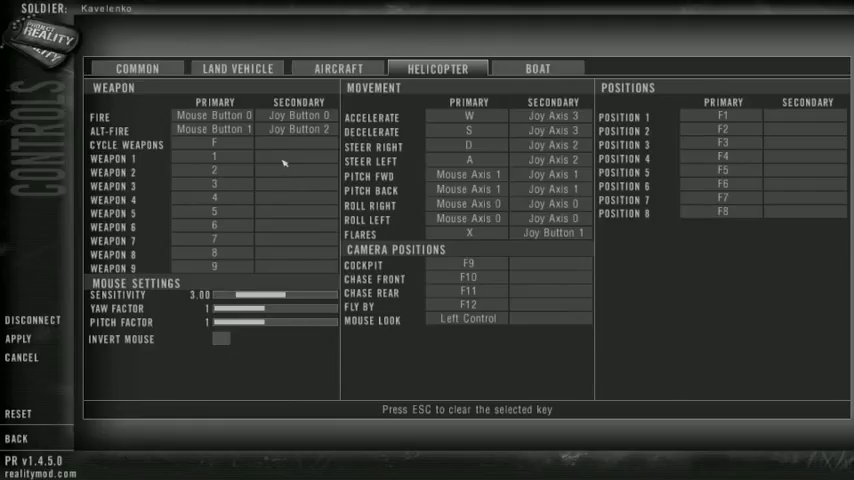
mouse_move(289, 160)
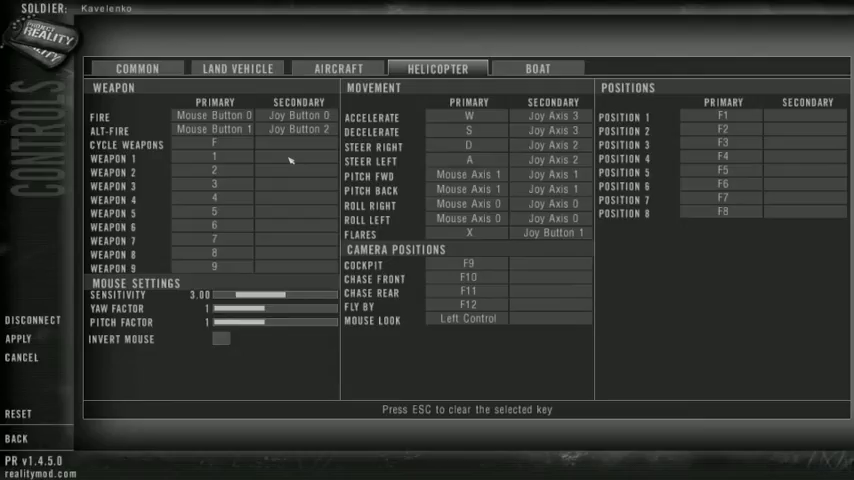
mouse_move(316, 163)
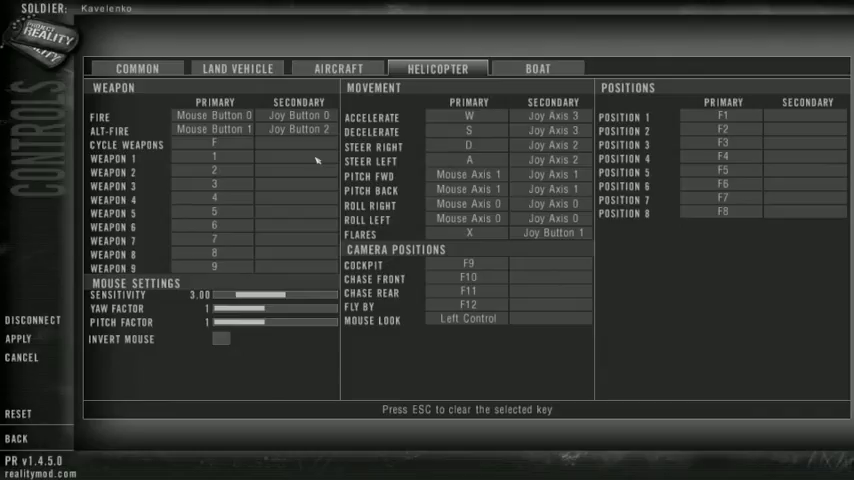
mouse_move(279, 151)
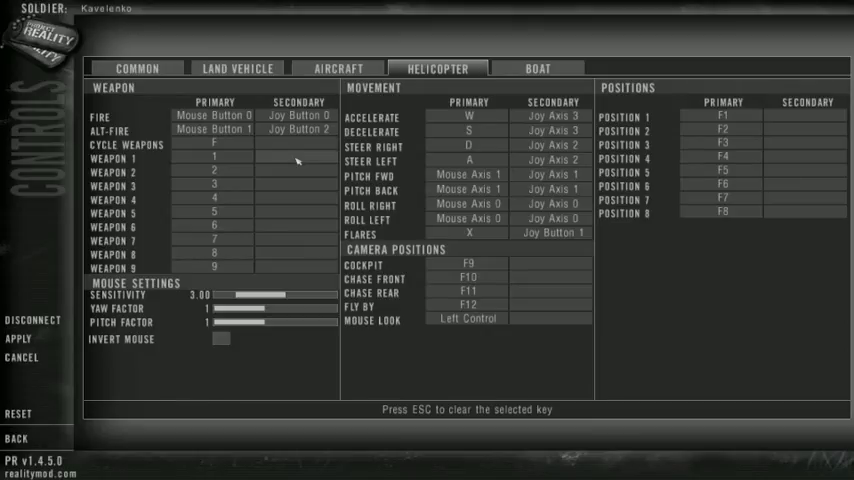
Assign Joy Buttons to the Weapon 1, 9 and 8 secondary slots
left_click(298, 158)
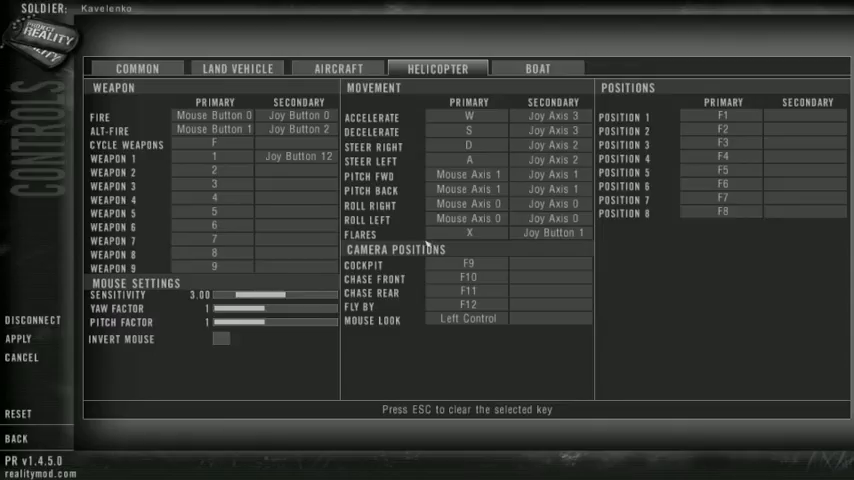
mouse_move(238, 243)
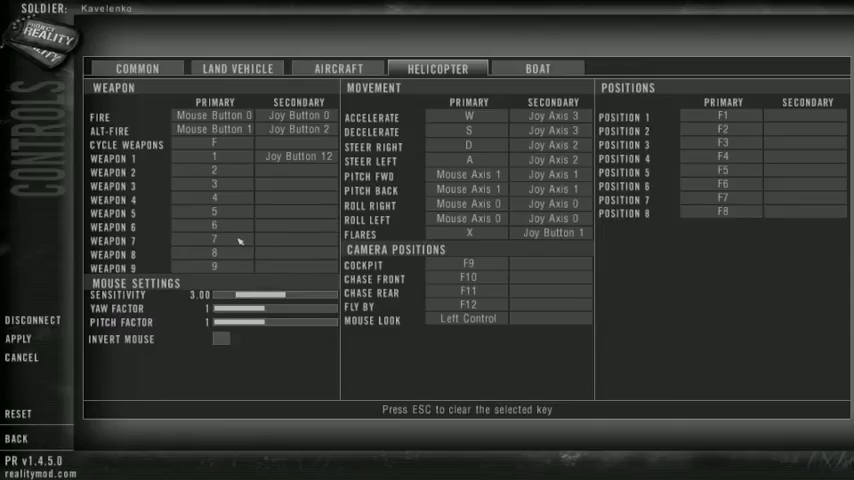
mouse_move(288, 248)
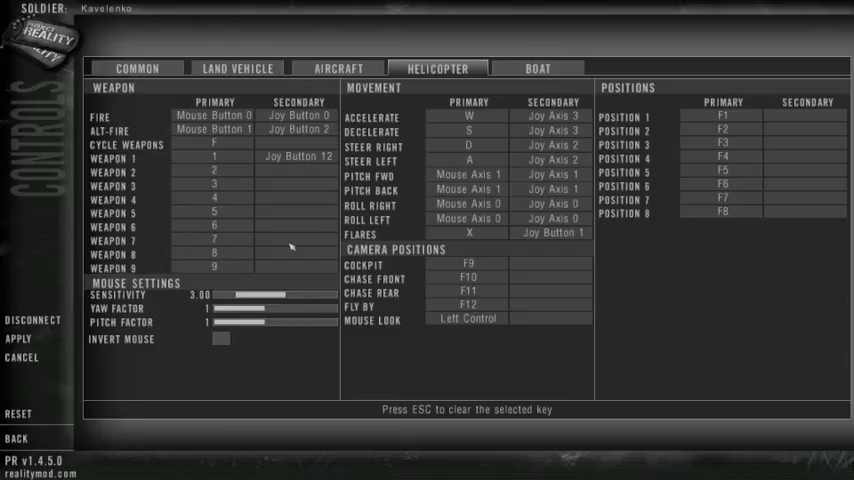
mouse_move(230, 252)
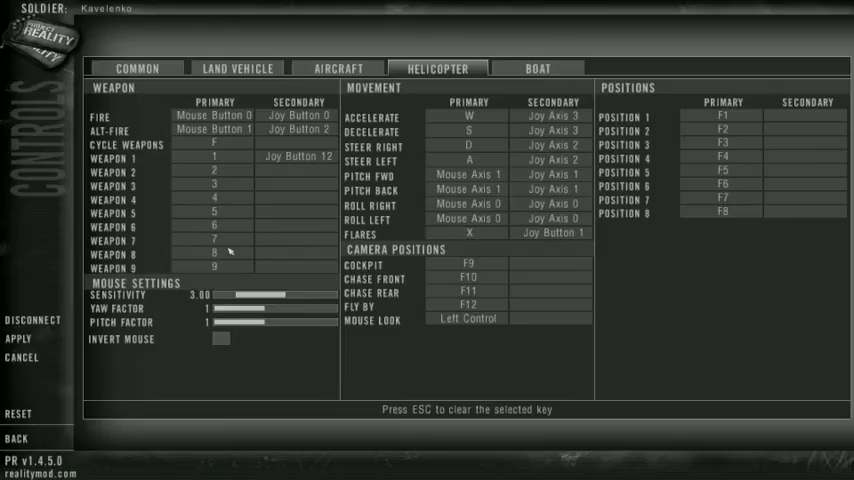
mouse_move(308, 247)
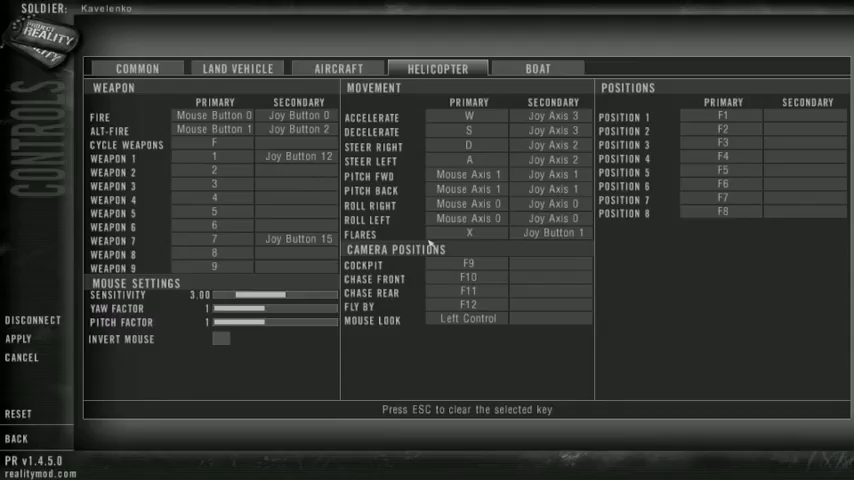
mouse_move(273, 275)
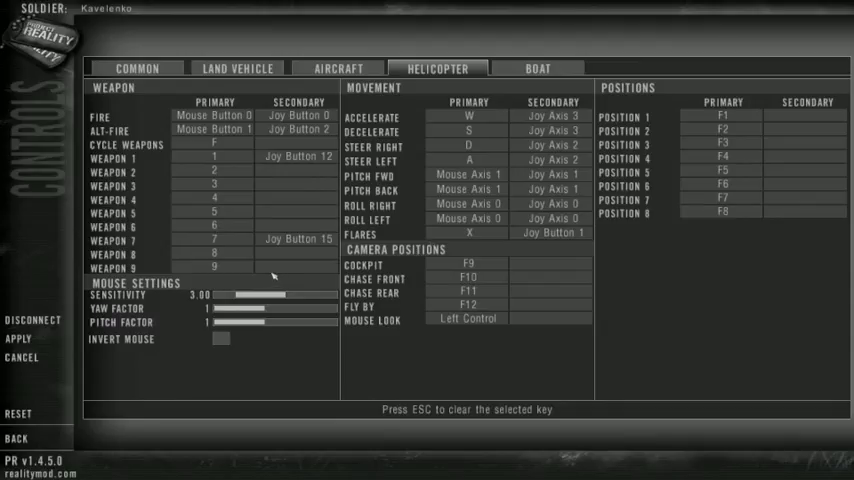
mouse_move(288, 271)
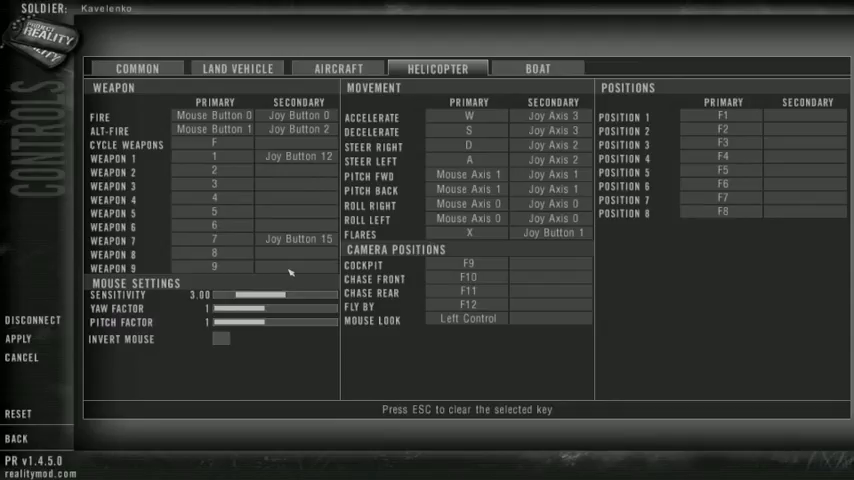
left_click(298, 267)
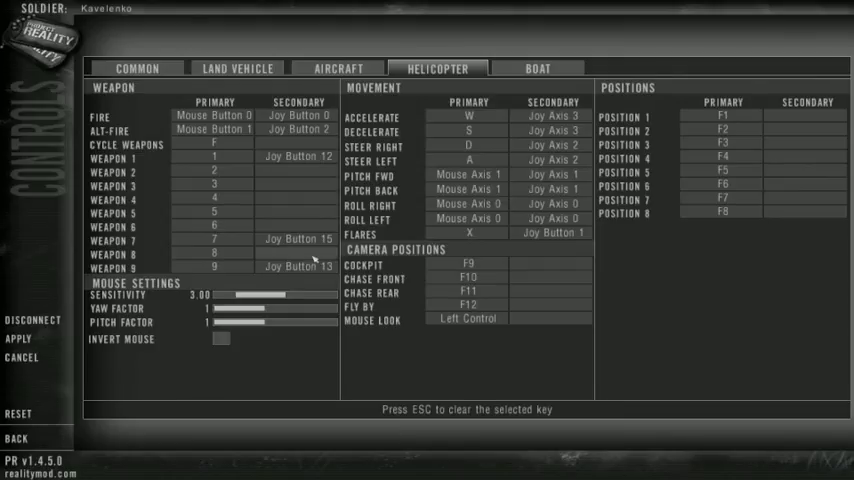
left_click(298, 252)
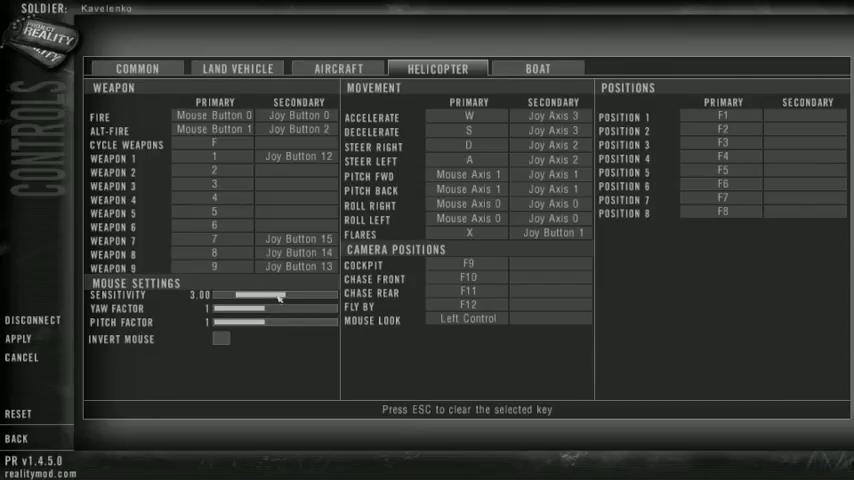
Drag the Mouse Settings Sensitivity slider until it reads 1.50
left_click_drag(280, 294, 265, 294)
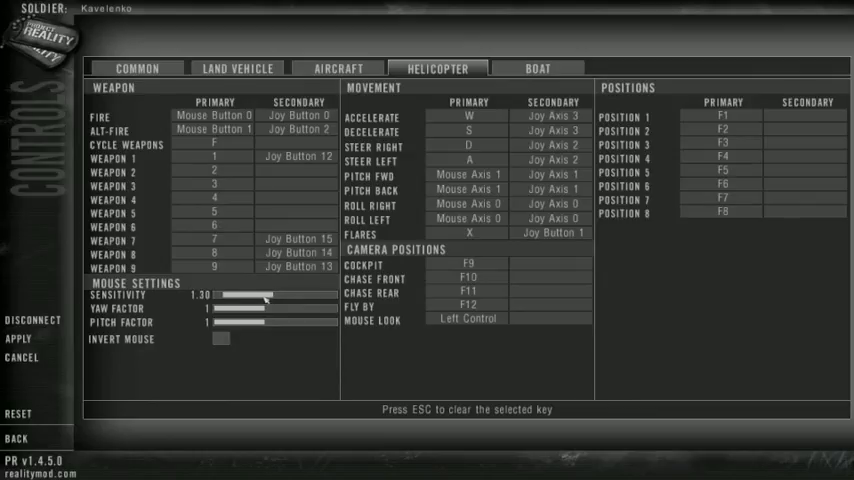
left_click_drag(266, 295, 258, 295)
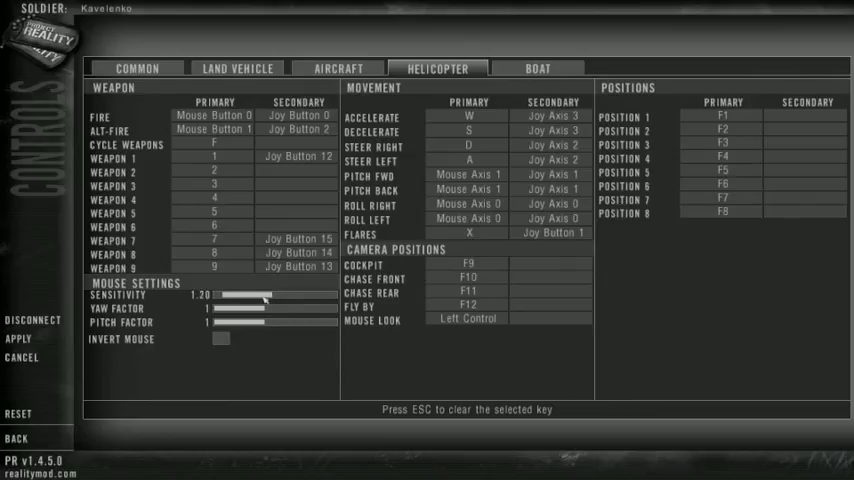
left_click_drag(246, 295, 268, 295)
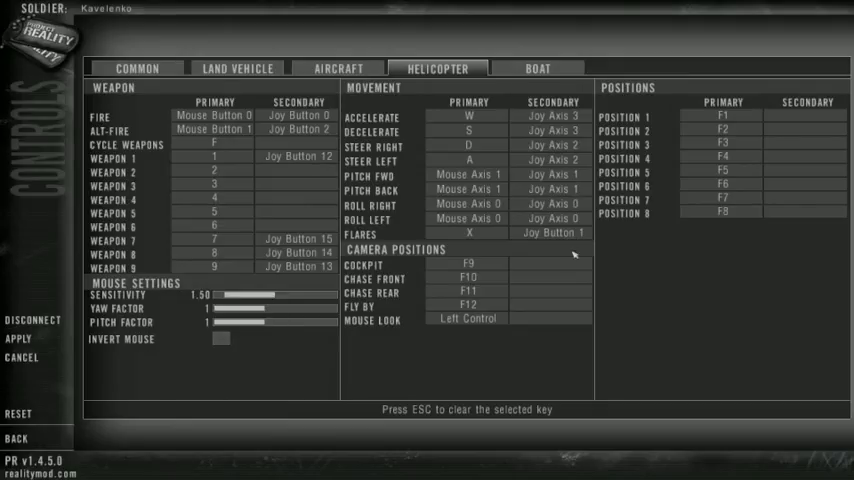
mouse_move(380, 188)
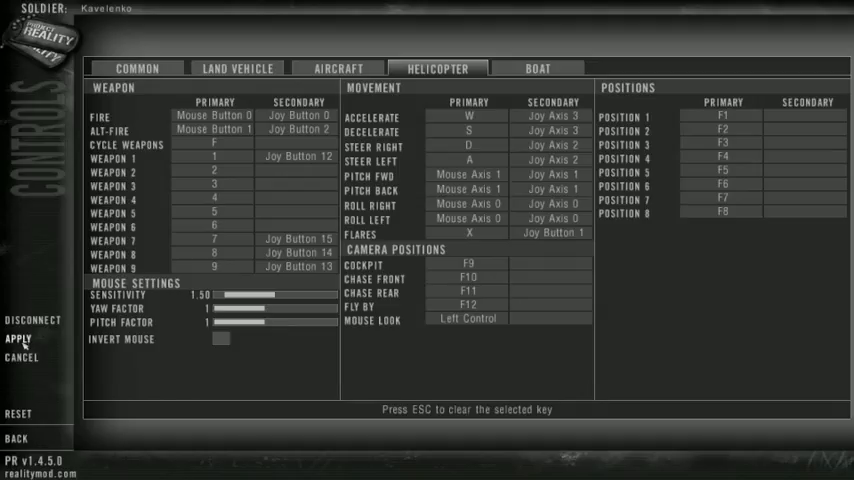
Apply the control settings and dismiss the 'settings saved' message
left_click(18, 339)
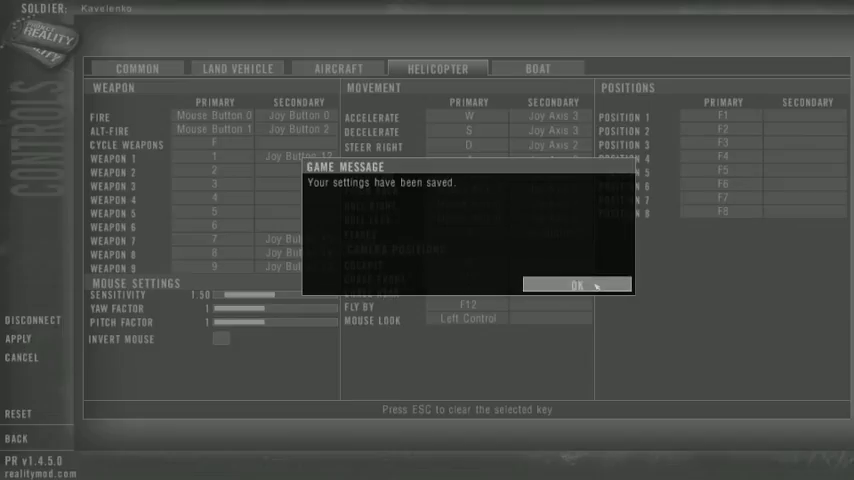
left_click(577, 285)
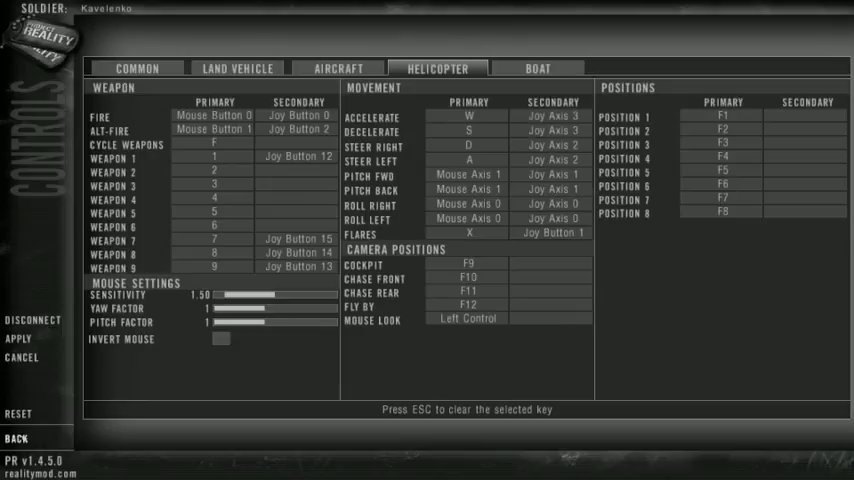
mouse_move(235, 220)
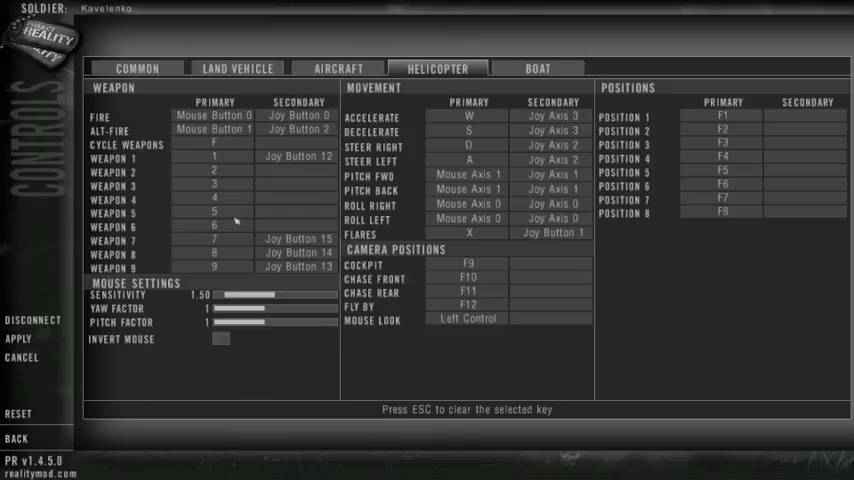